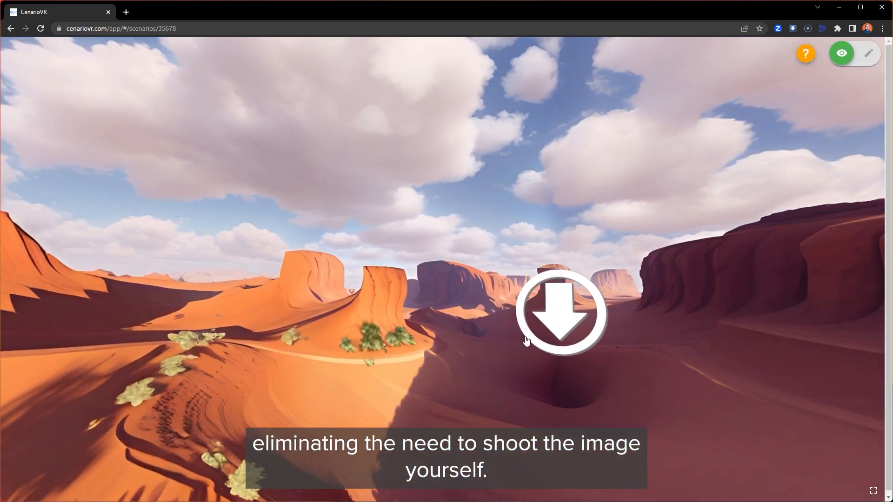
From My Scenarios, begin a new VR scenario via the + button's Create New Scenario option
click(560, 313)
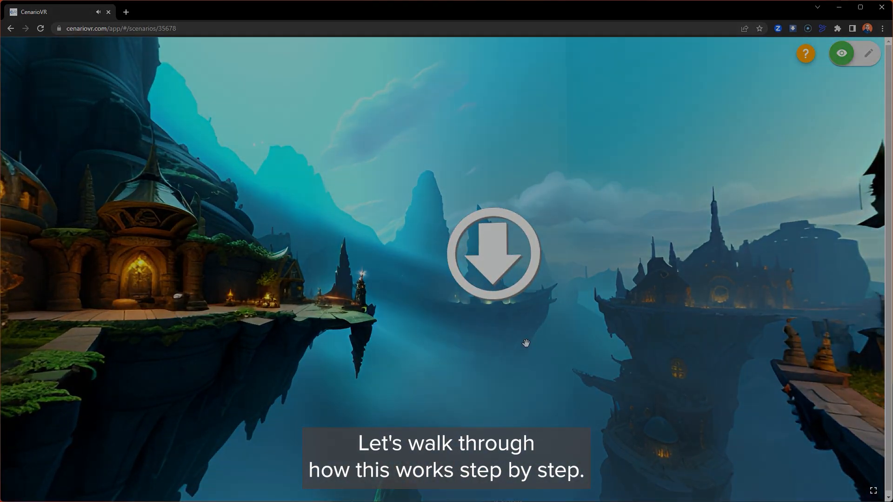
click(493, 252)
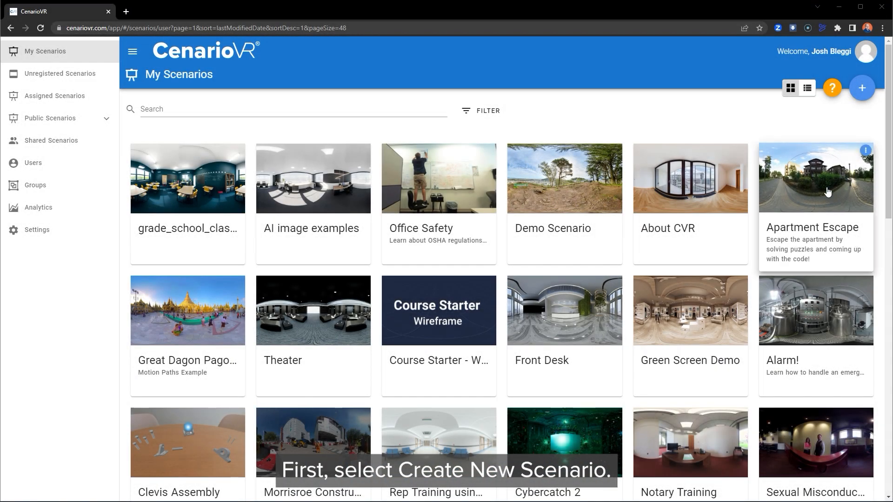
click(862, 87)
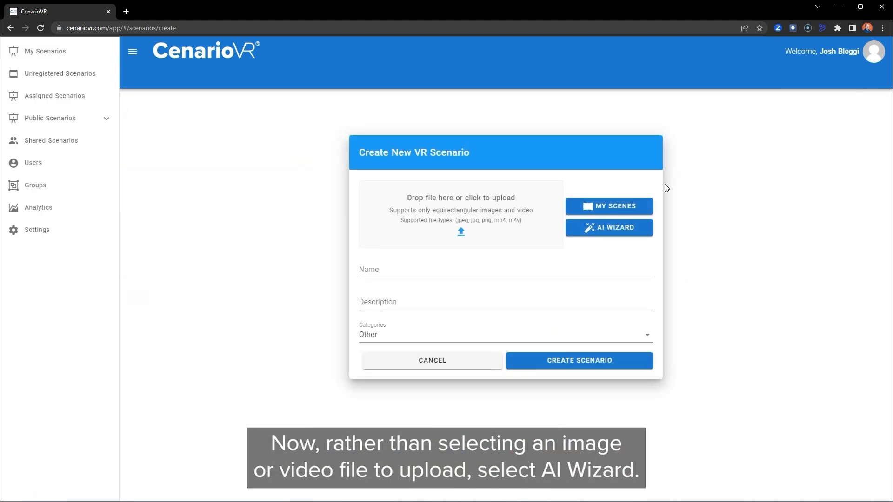
Use the AI Wizard to generate a 'classroom with round tables' panorama and accept it as the image
click(609, 227)
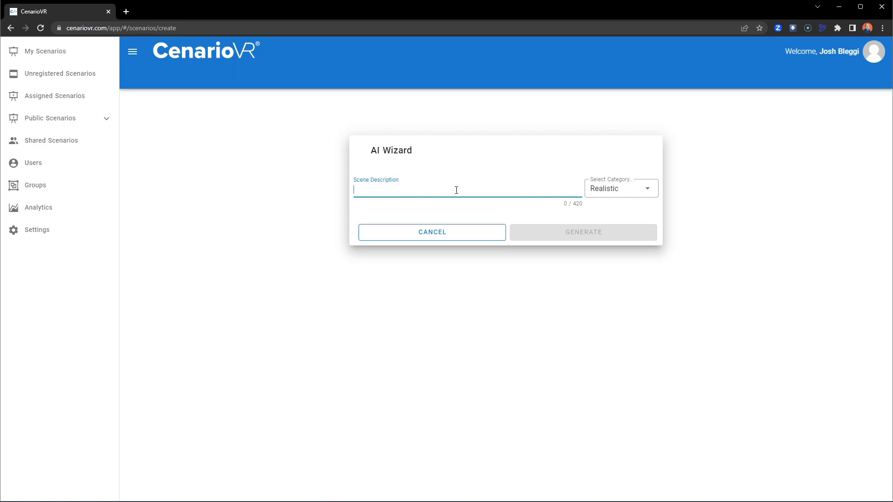
text(classroom)
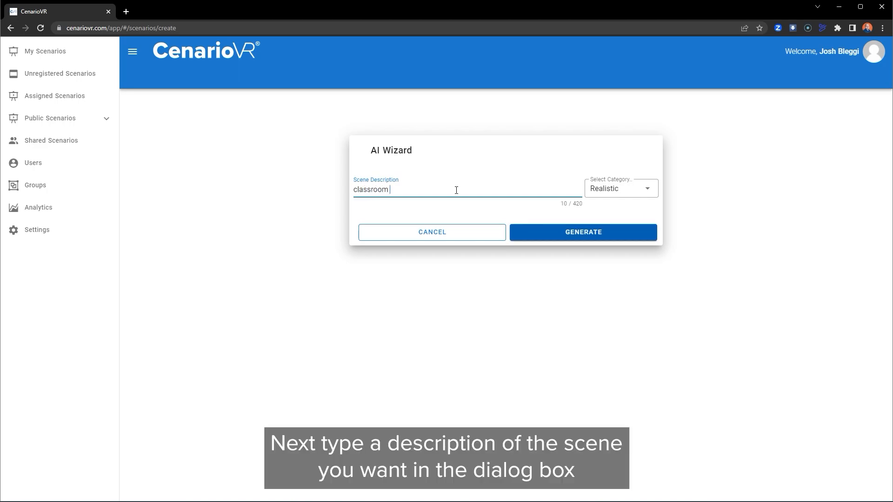
text(with round tab)
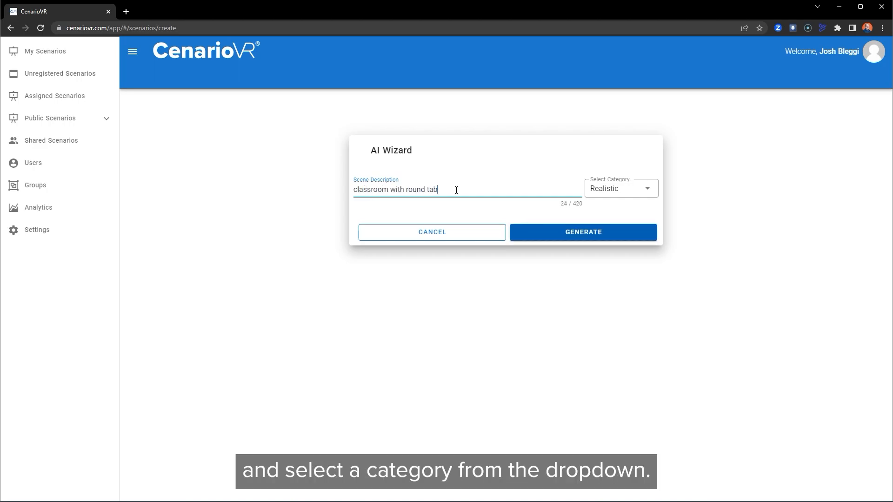
click(619, 189)
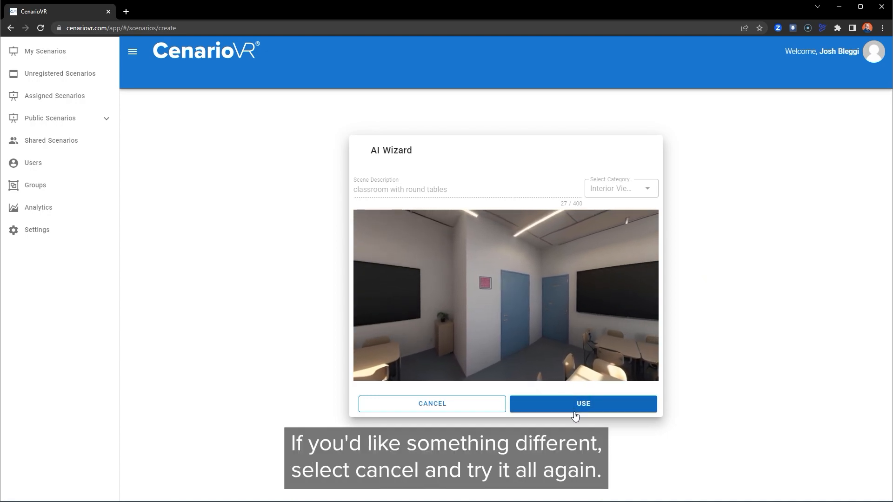
click(582, 404)
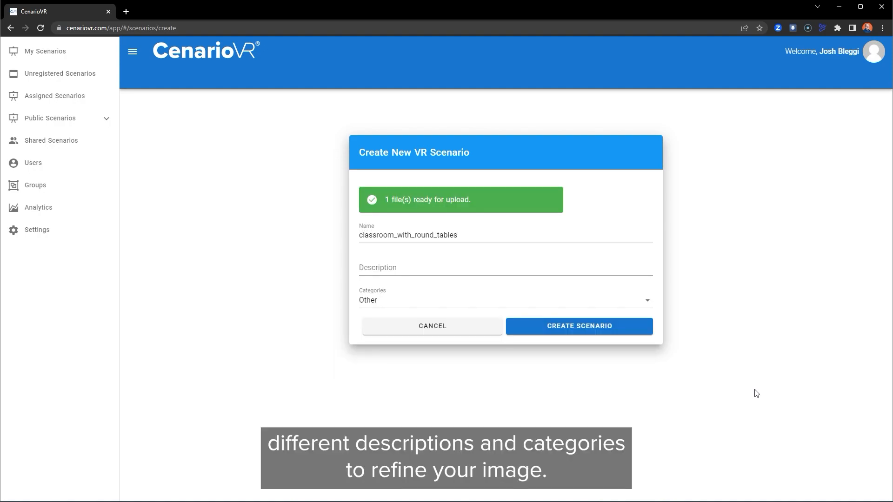
mouse_move(605, 348)
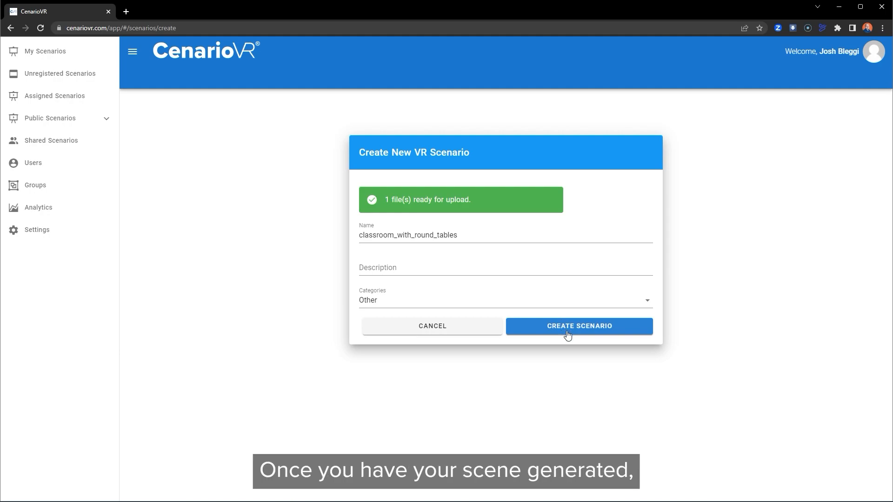
Create the classroom_with_round_tables scenario so it opens in the editor with its panorama
click(578, 326)
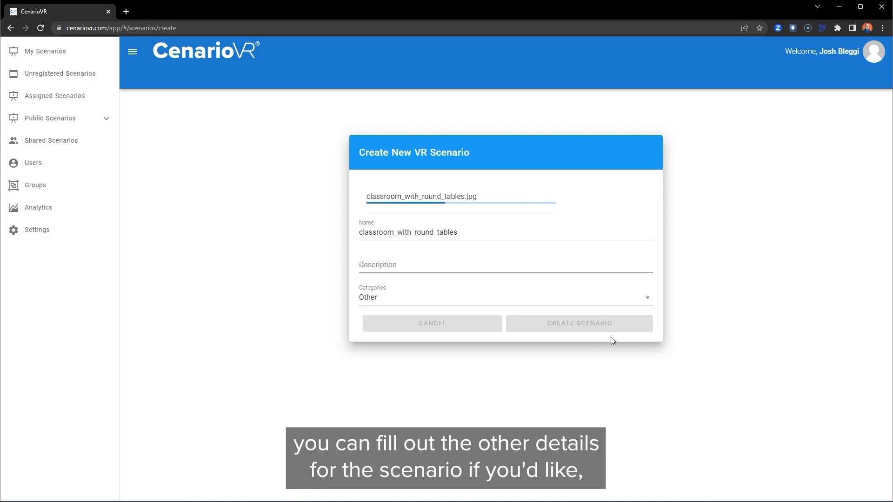
click(580, 323)
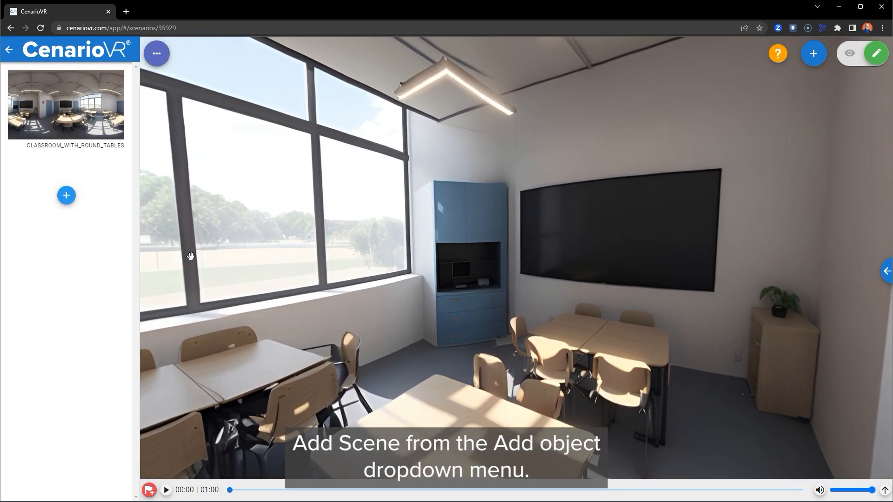
Start adding a new scene to the classroom scenario from the Add object menu
click(813, 53)
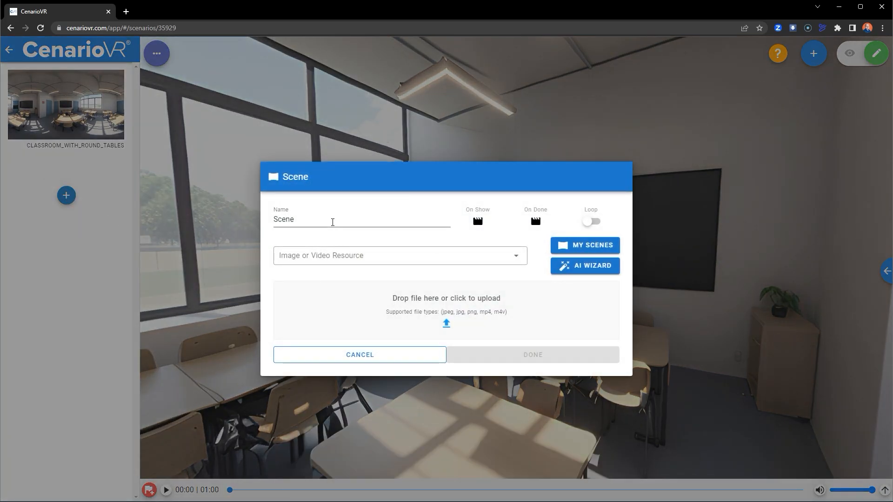
Generate a 'Hallway with doors' AI panorama and add it as the second scene
click(585, 266)
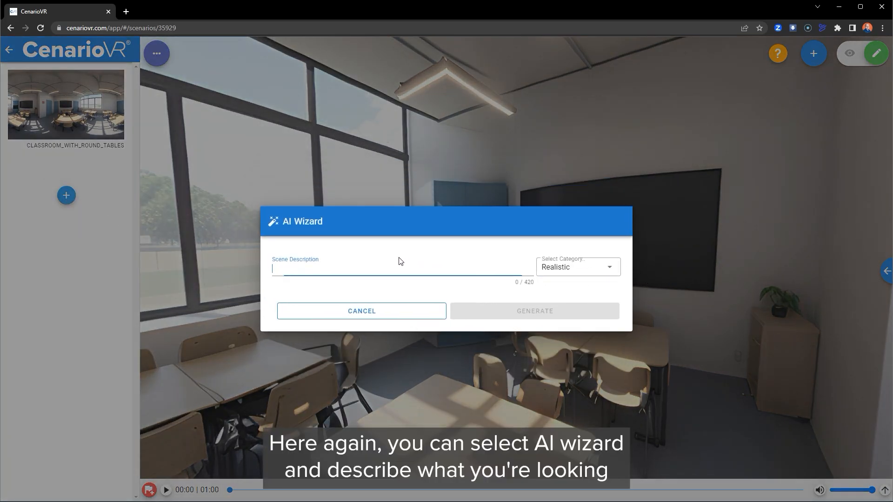
text(Hallway wi)
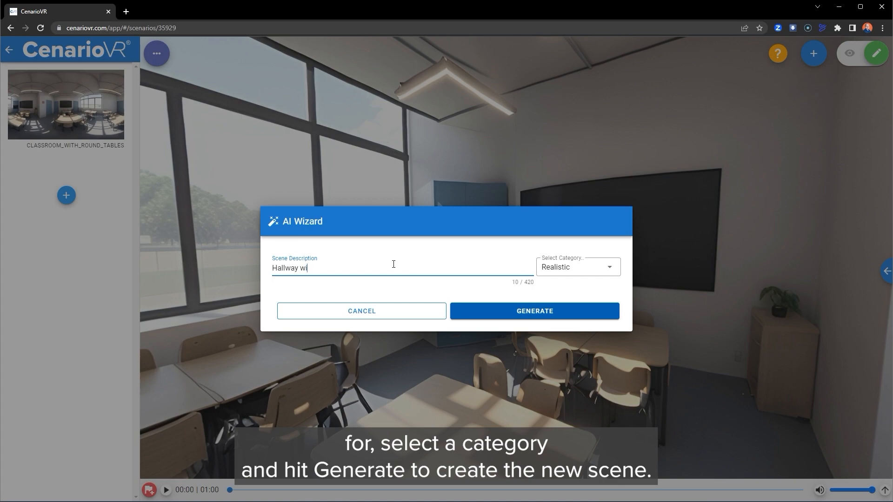
click(534, 311)
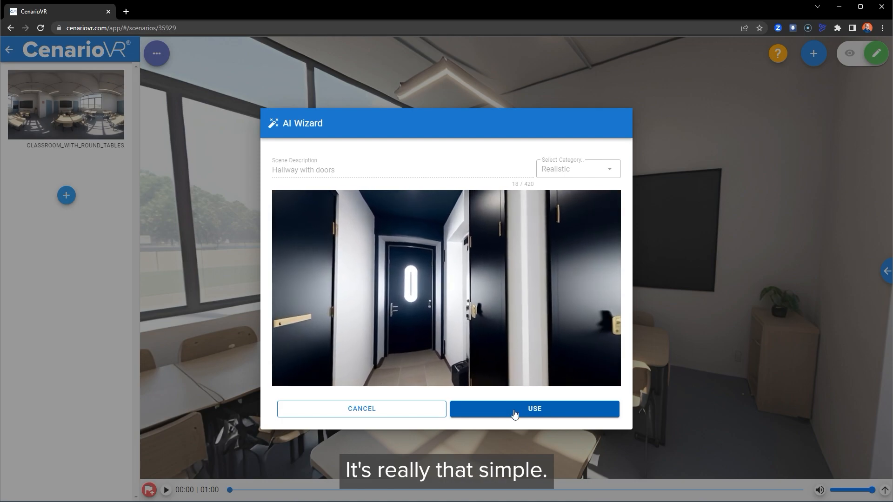
click(533, 410)
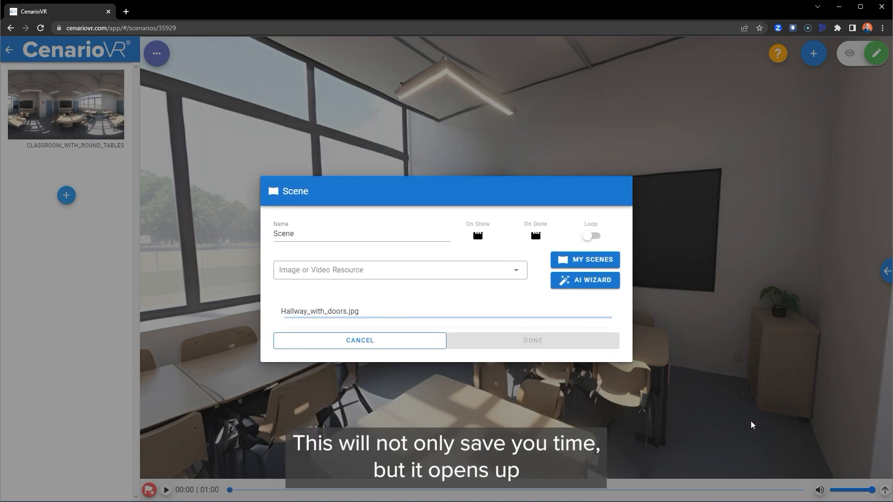
click(532, 340)
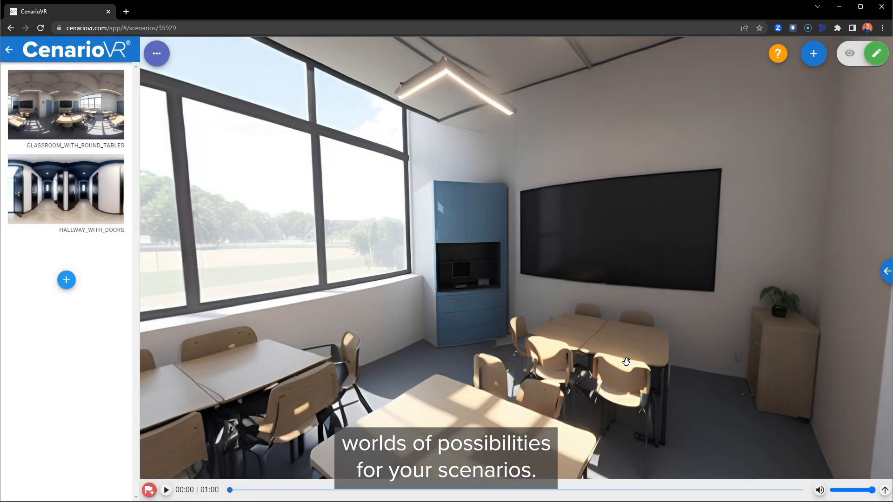